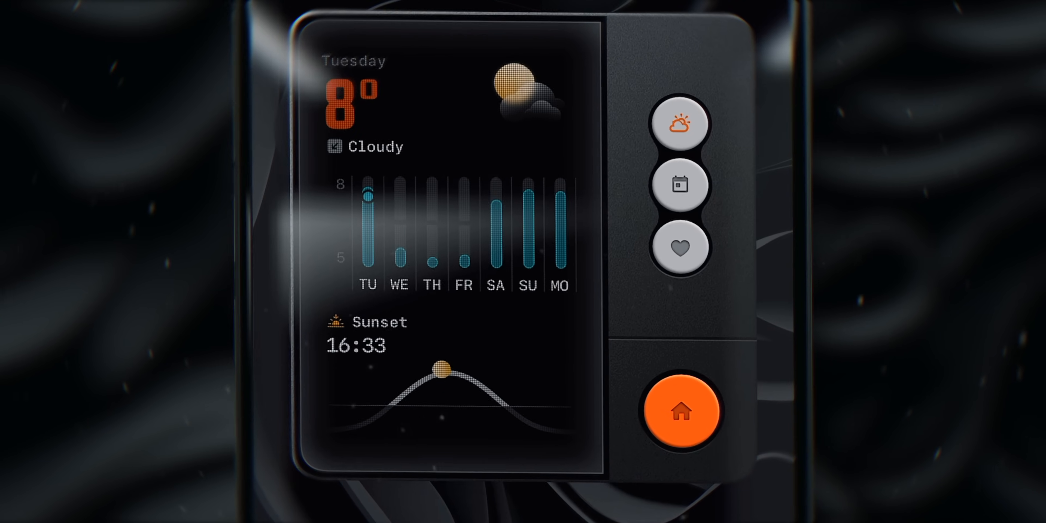
Step: Put the Home Screen into editing mode so icons jiggle with minus badges
left_click(679, 185)
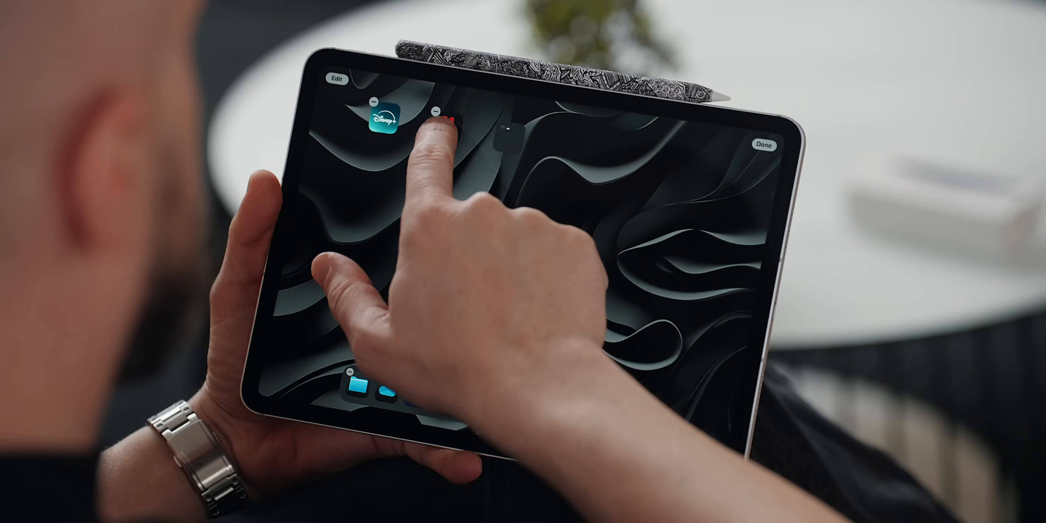
Step: Edit the entertainment widget stack and switch Smart Rotate and Widget Suggestions off
left_click(377, 109)
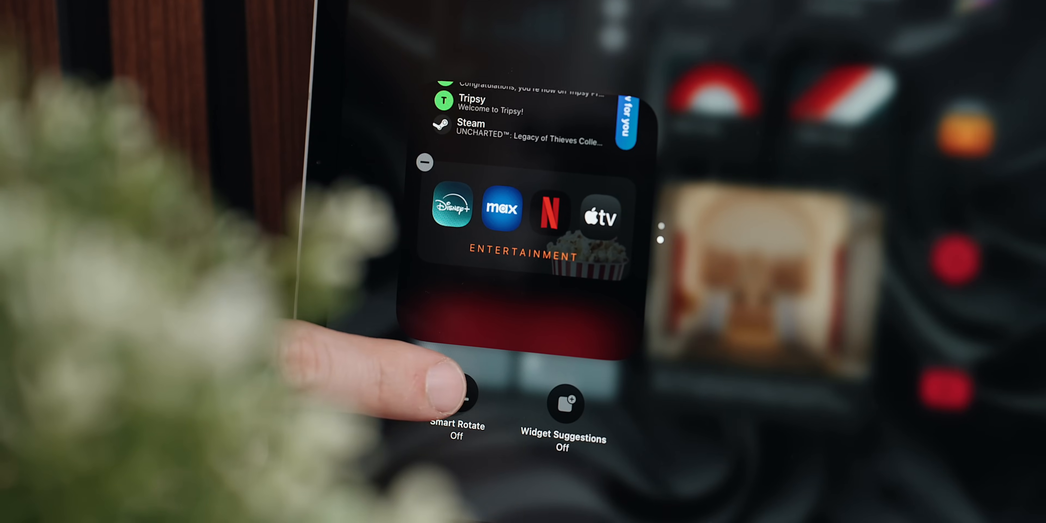
left_click(457, 392)
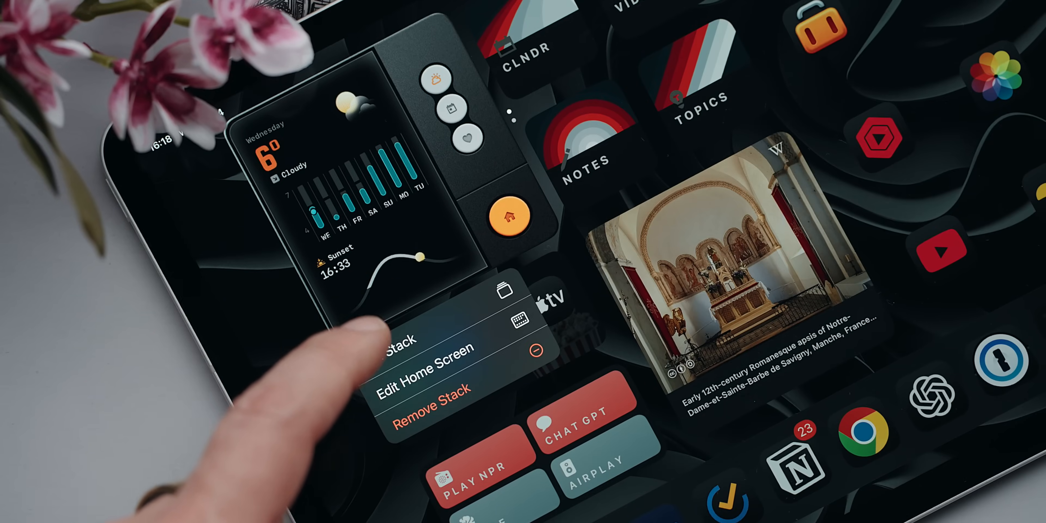
left_click(434, 370)
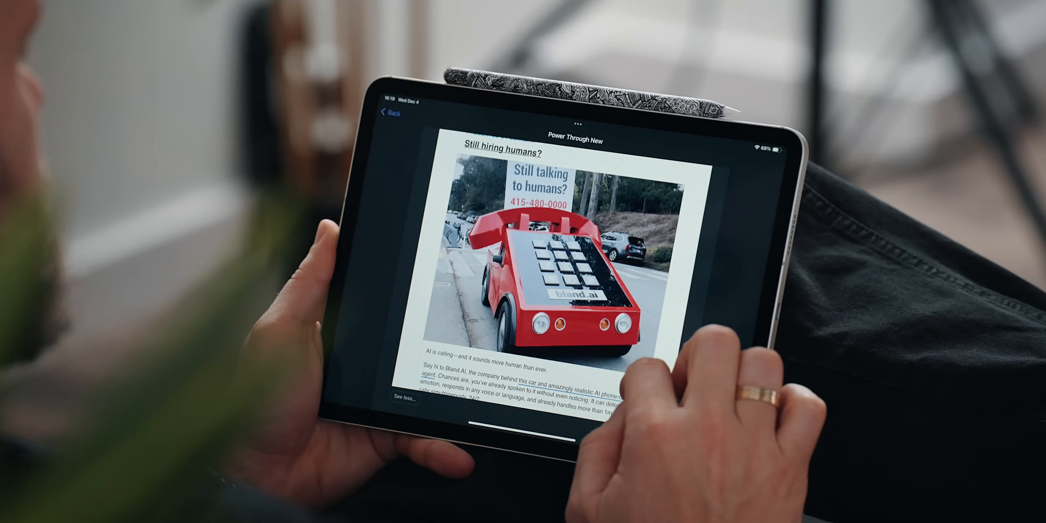
Step: Change the widget's Device field from Chill Area to iPad and confirm with Done
scroll("down", 3)
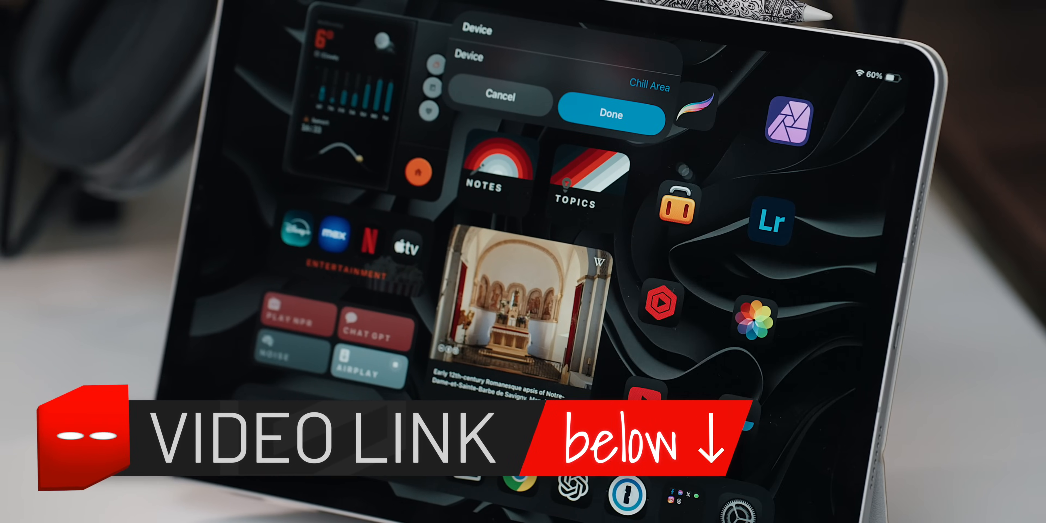
left_click(609, 114)
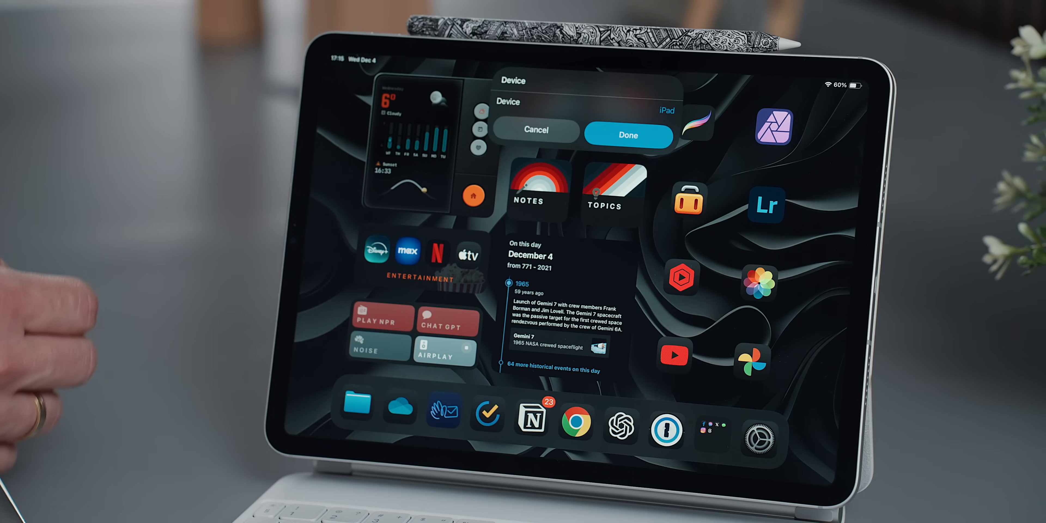
left_click(667, 111)
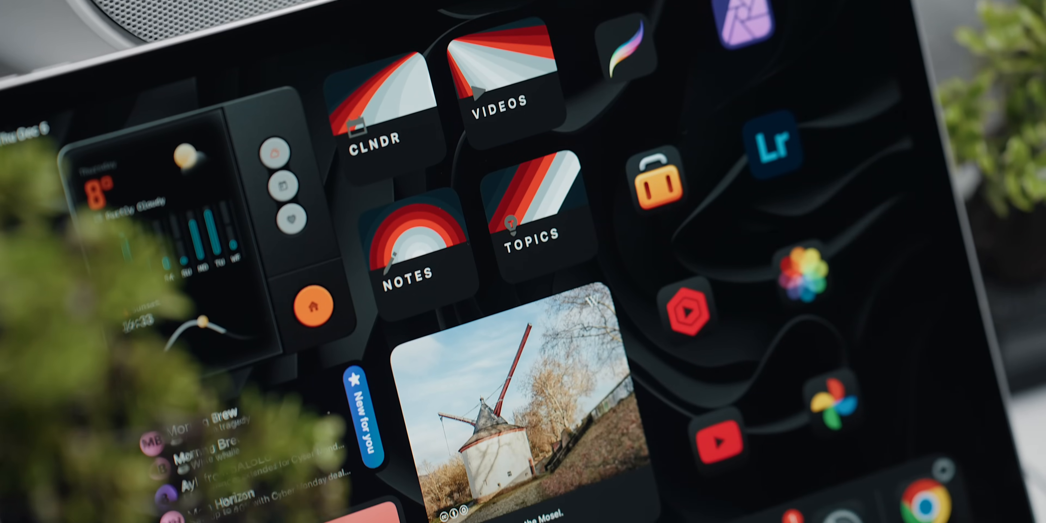
scroll("down", 3)
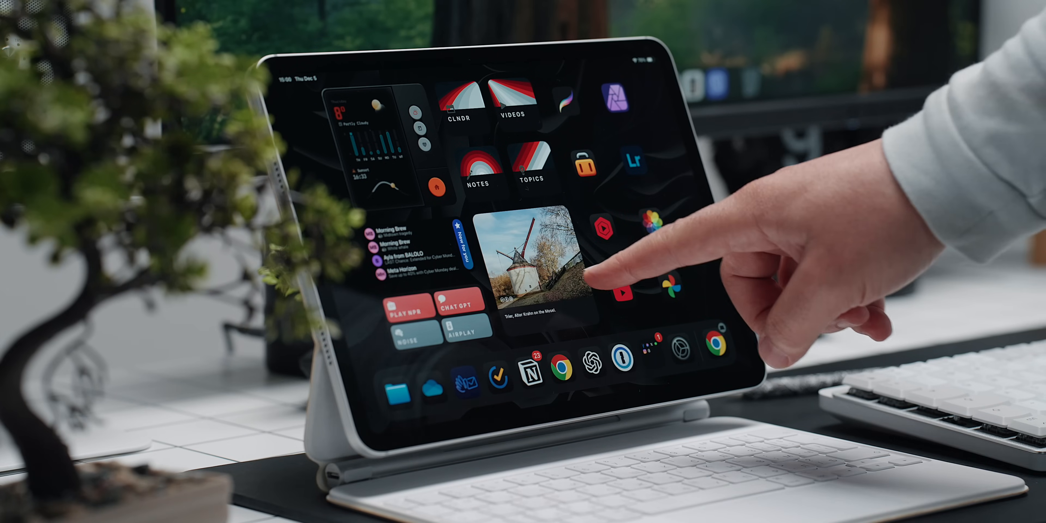
left_click(527, 264)
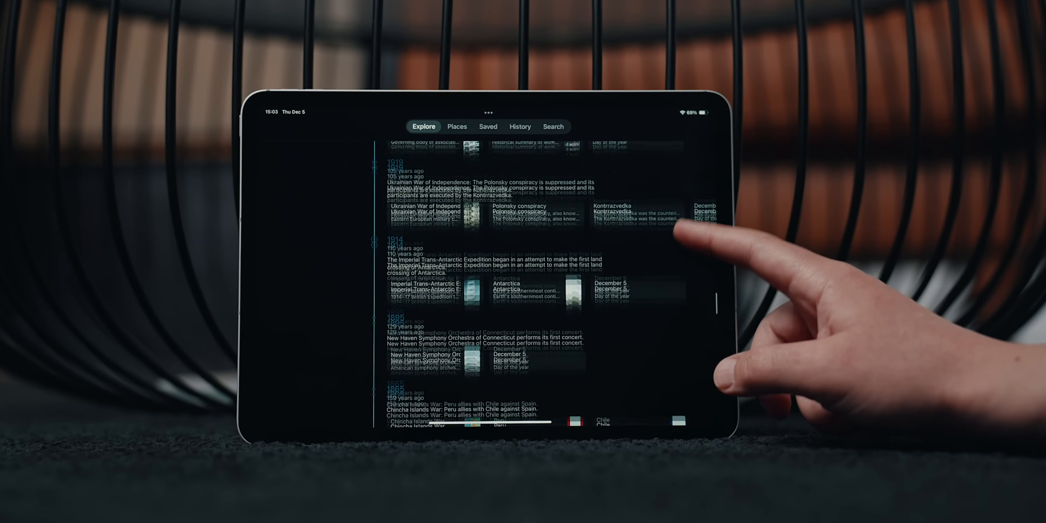
Step: Open Wikipedia and scroll through the On This Day timeline for December 5
scroll("down", 3)
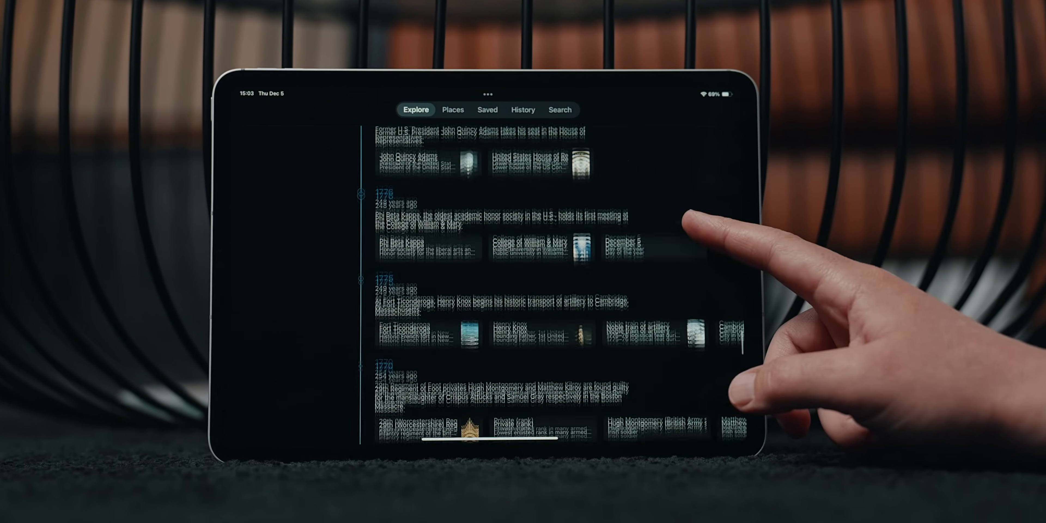
scroll("down", 3)
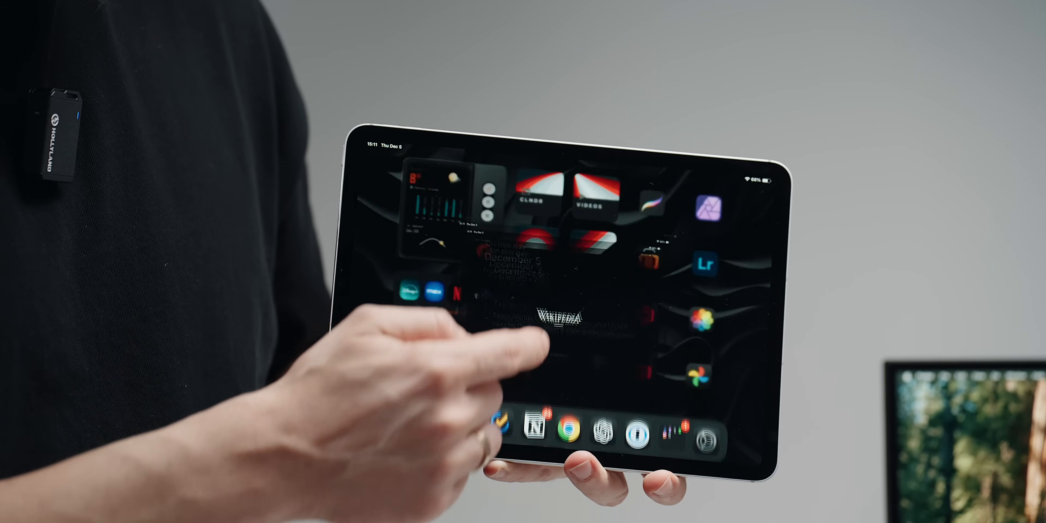
left_click(561, 316)
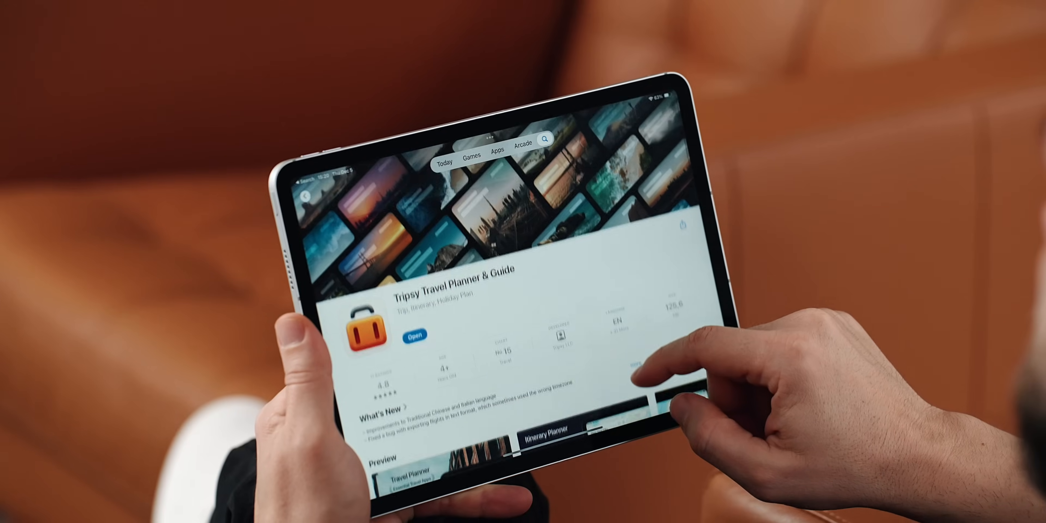
Step: Pick a January 2025 trip date in Tripsy and choose a New Activity type to add
scroll("down", 3)
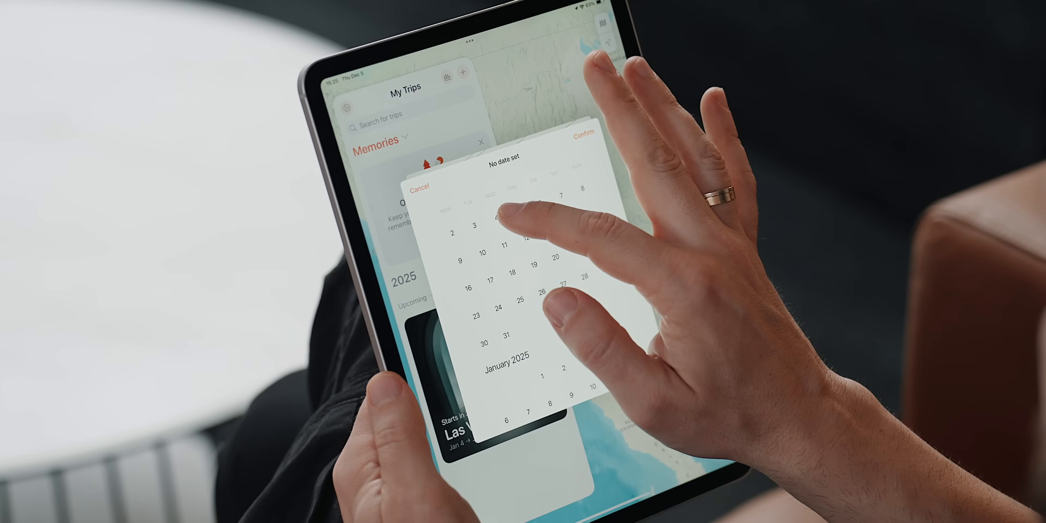
left_click(496, 215)
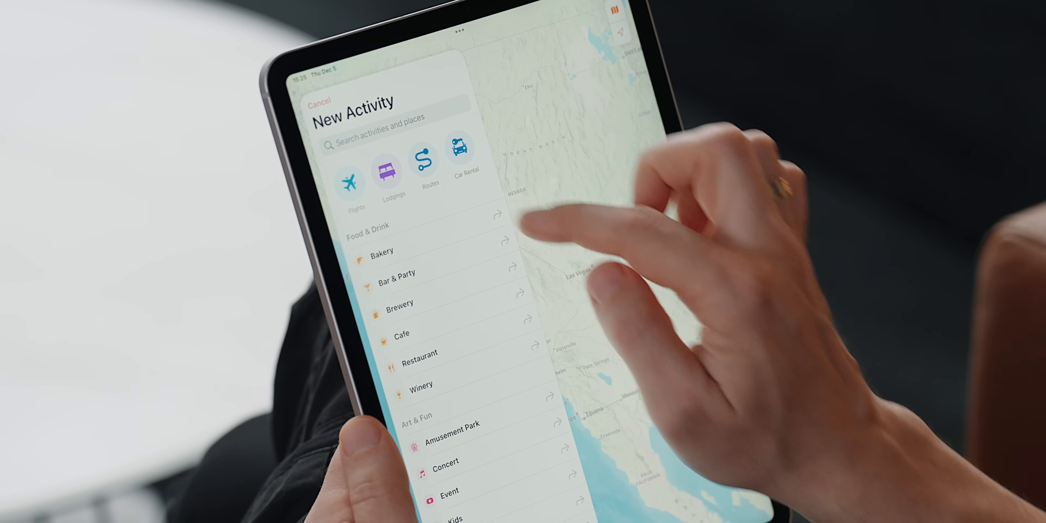
left_click(348, 175)
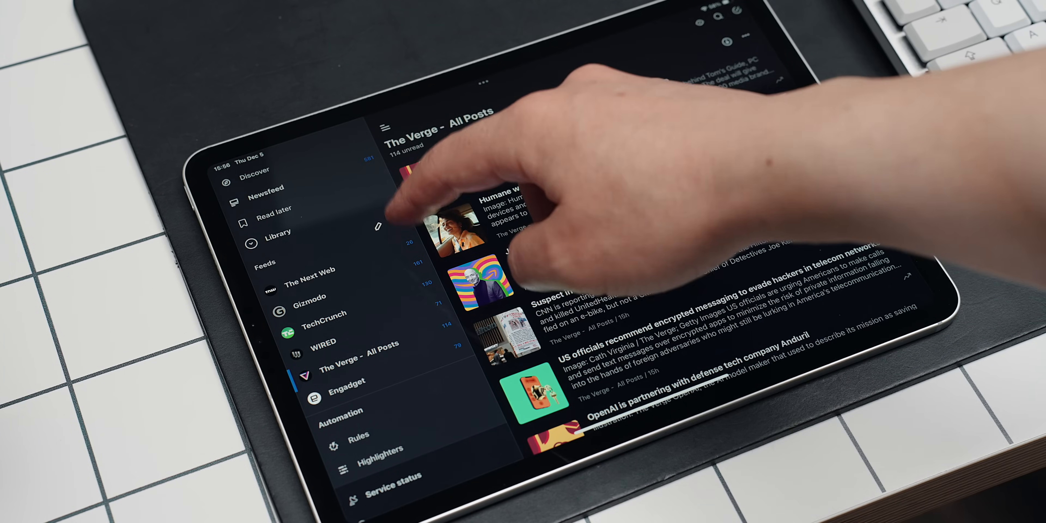
Step: Subscribe to Stronger by Science from the Fitness collection and open its feed
left_click(259, 174)
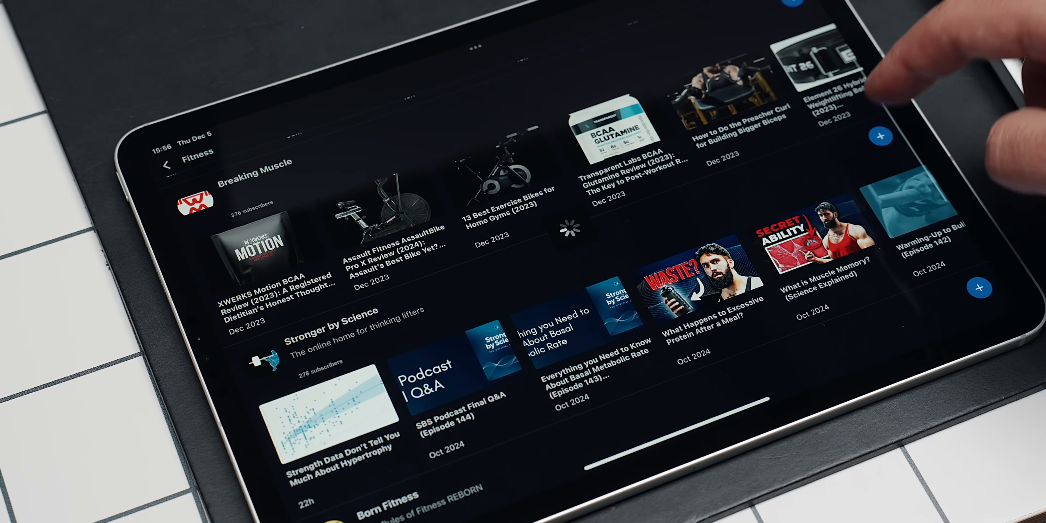
left_click(882, 136)
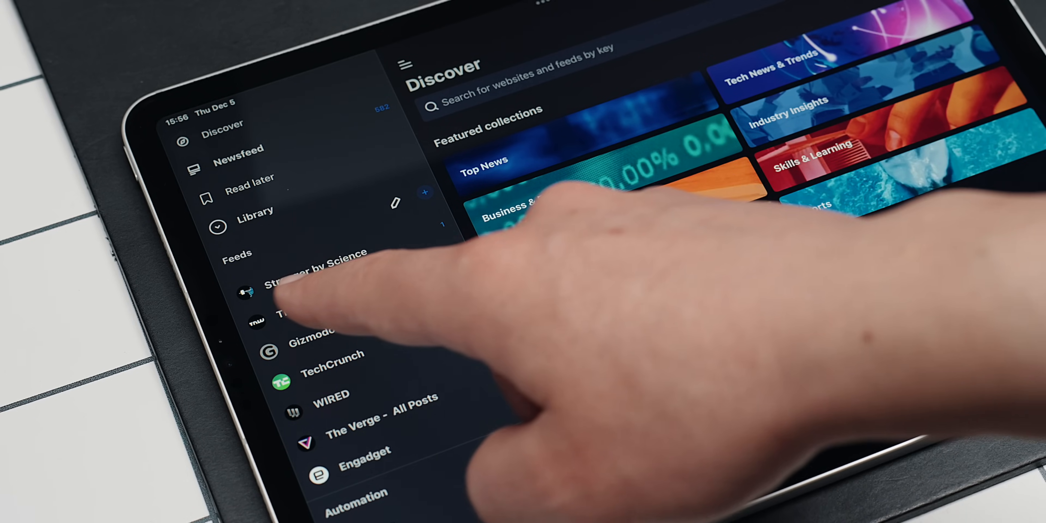
left_click(314, 273)
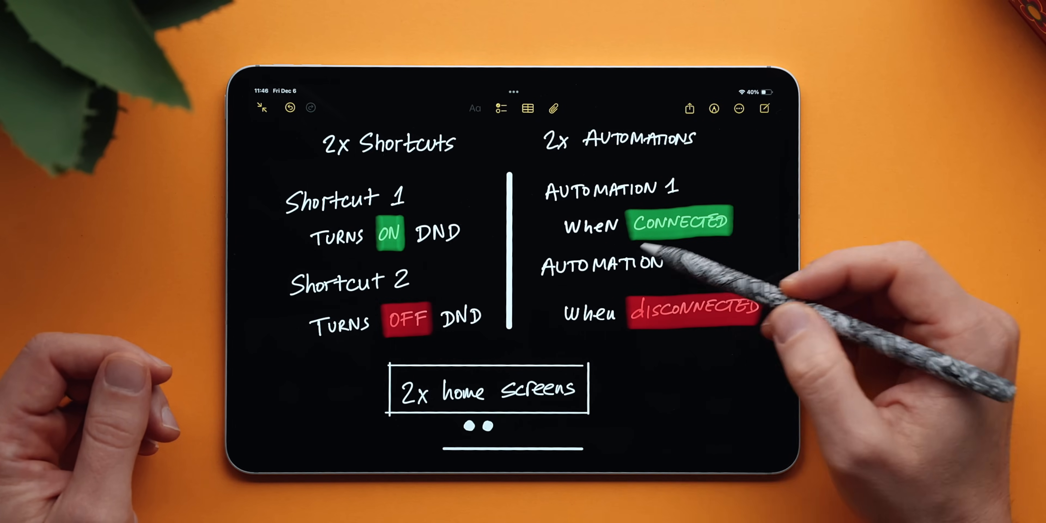
Step: Write "2" after AUTOMATION on the note's right side with Apple Pencil
left_click(686, 262)
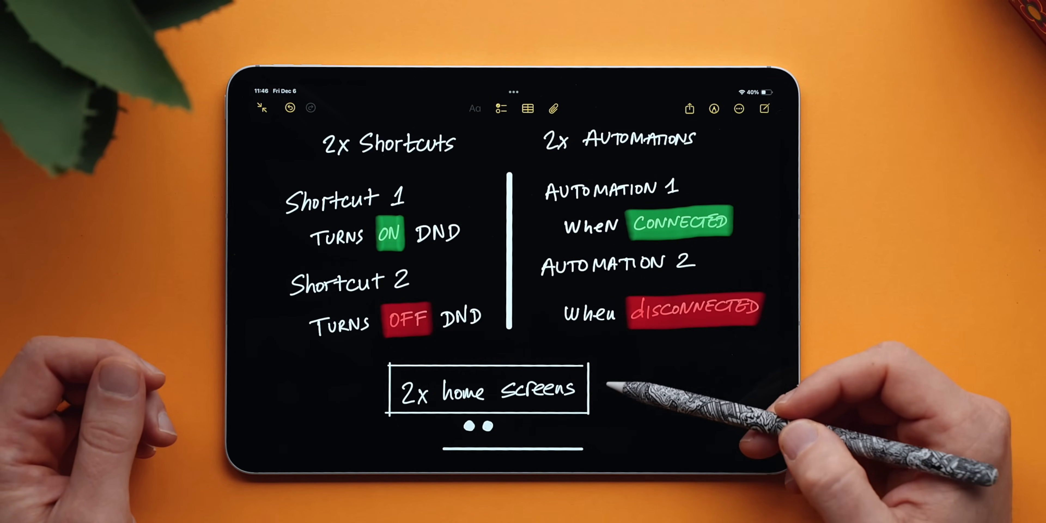
mouse_move(667, 401)
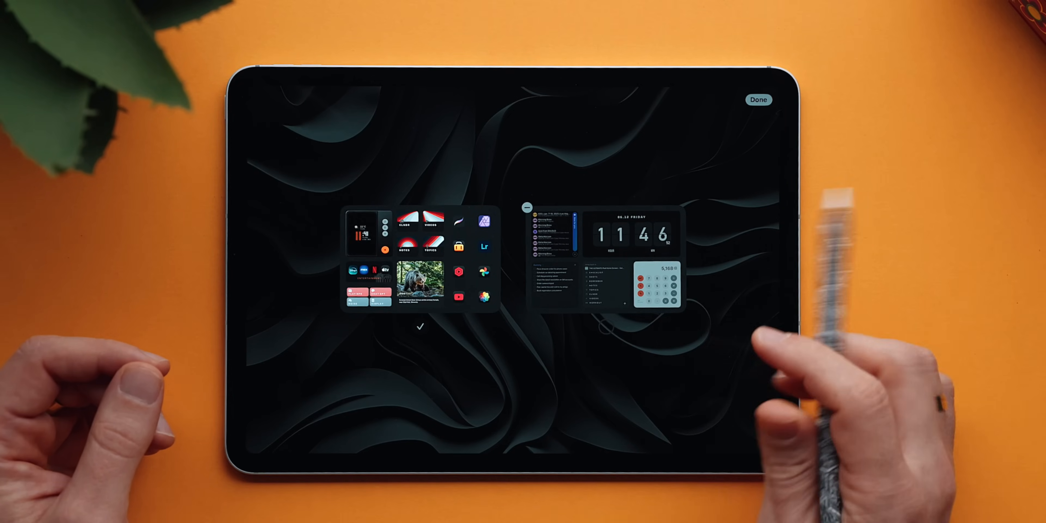
Step: Exit Home Screen page editing with Done after reviewing both pages
left_click(757, 100)
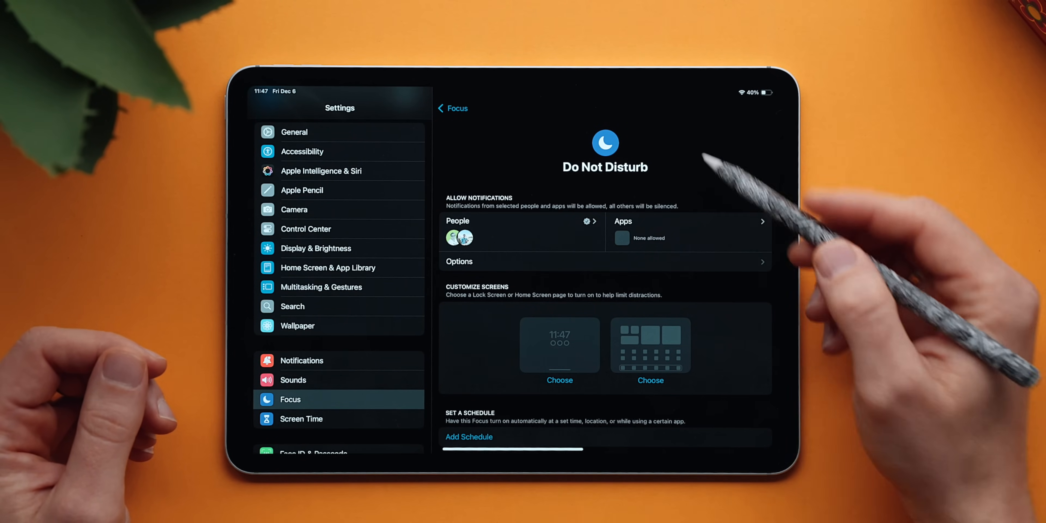
mouse_move(651, 374)
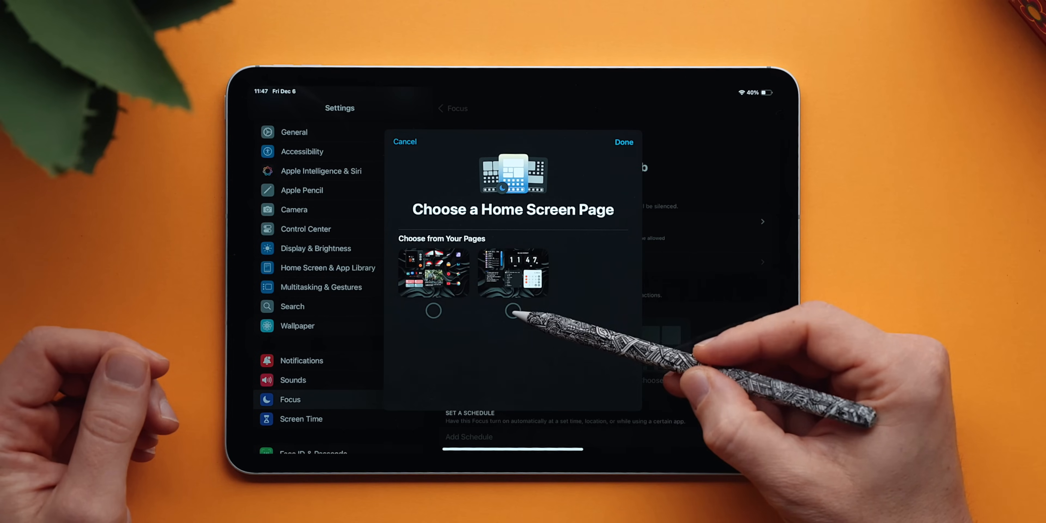
Step: Select the flip-clock-and-calculator Home Screen page for Do Not Disturb and confirm Done
left_click(513, 310)
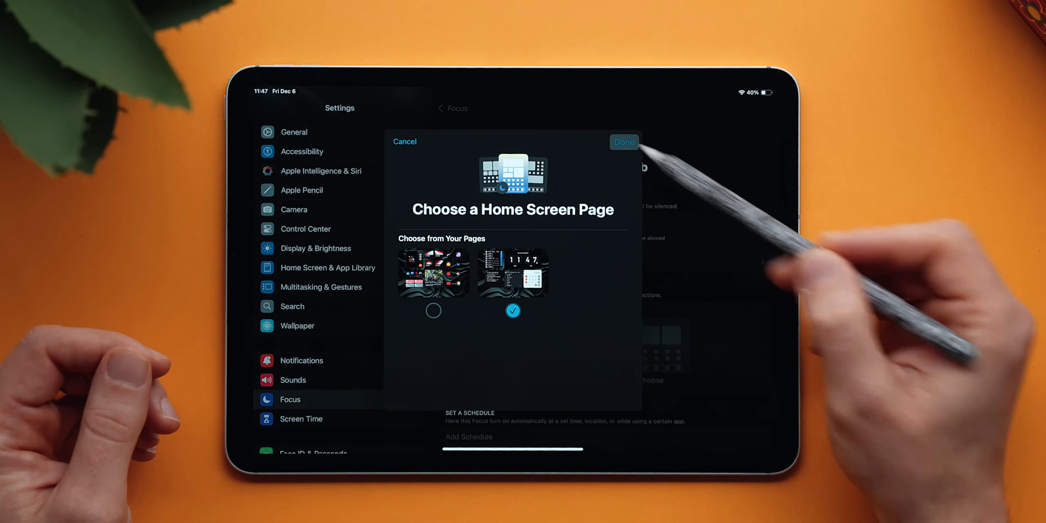
left_click(624, 143)
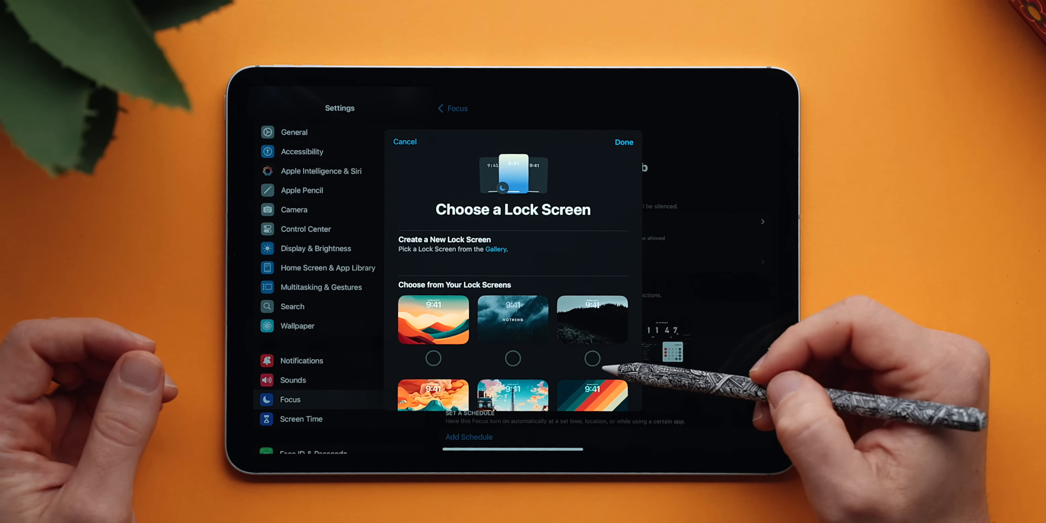
Step: Scroll through Choose from Your Lock Screens for the Do Not Disturb Focus
scroll("down", 3)
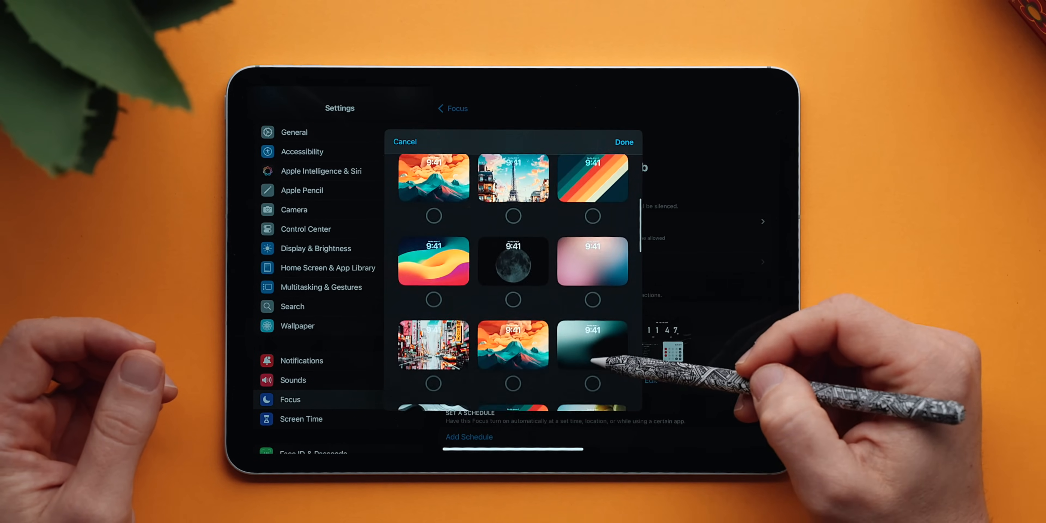
scroll("down", 3)
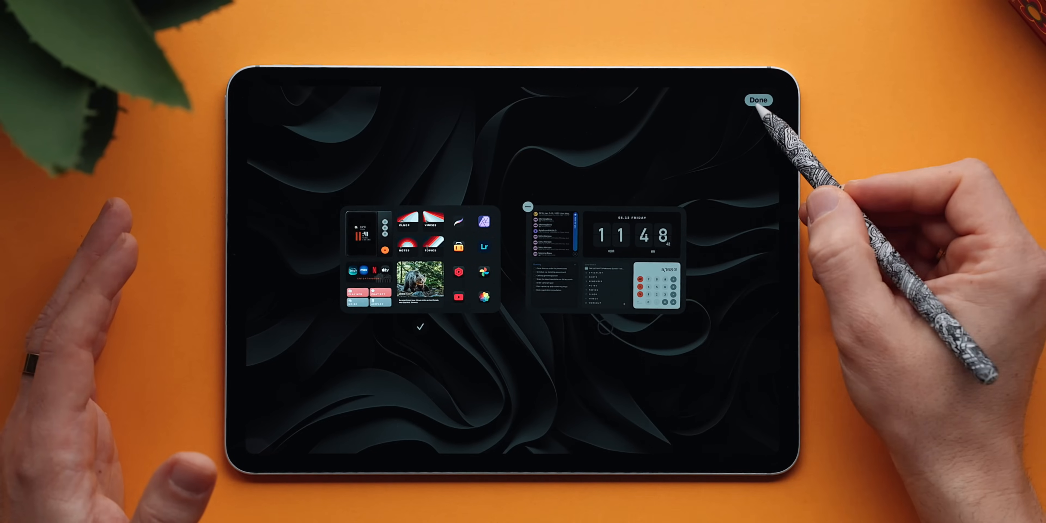
Step: Finish editing the Home Screen pages and return to the normal Home Screen
left_click(758, 99)
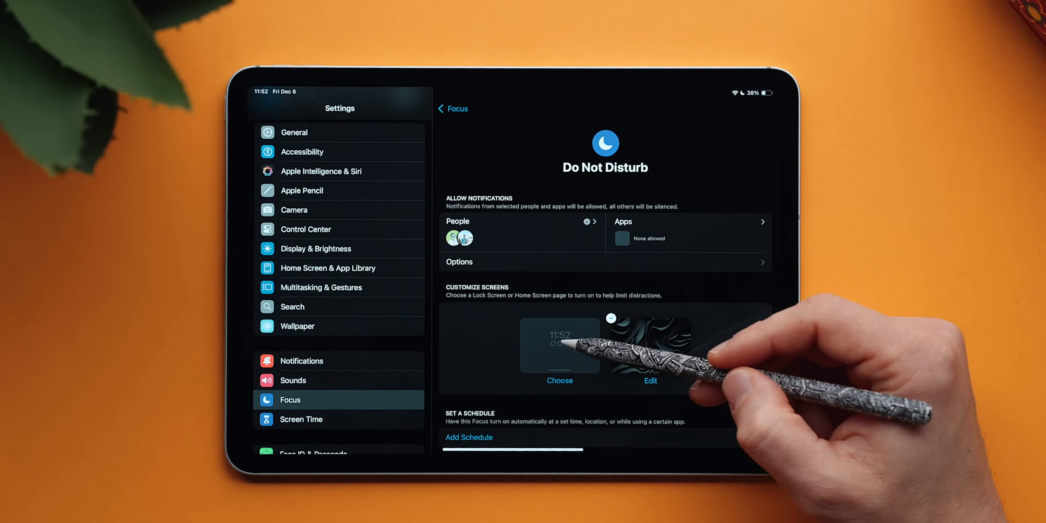
Step: Choose the wavy grey-and-white wallpaper as Do Not Disturb's Lock Screen and confirm it
left_click(560, 380)
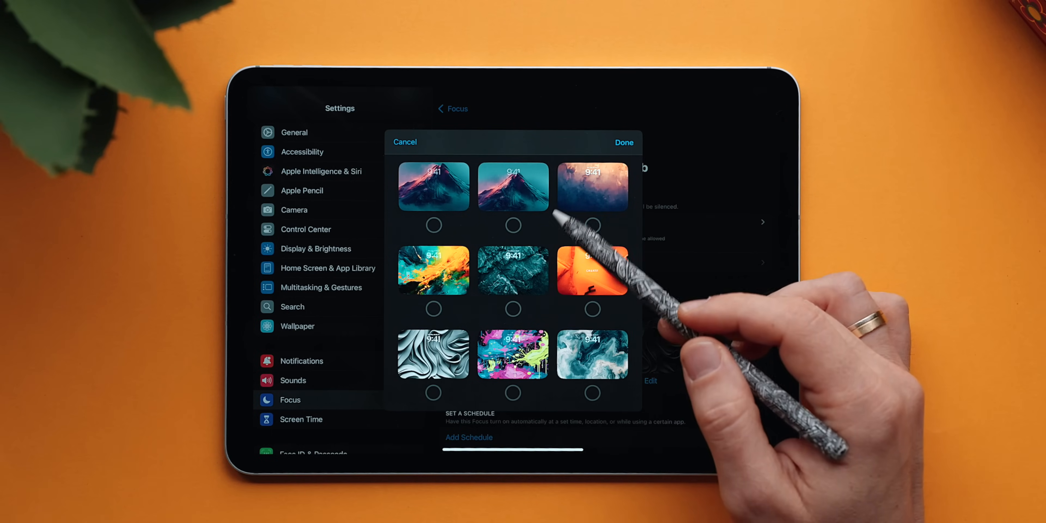
scroll("down", 3)
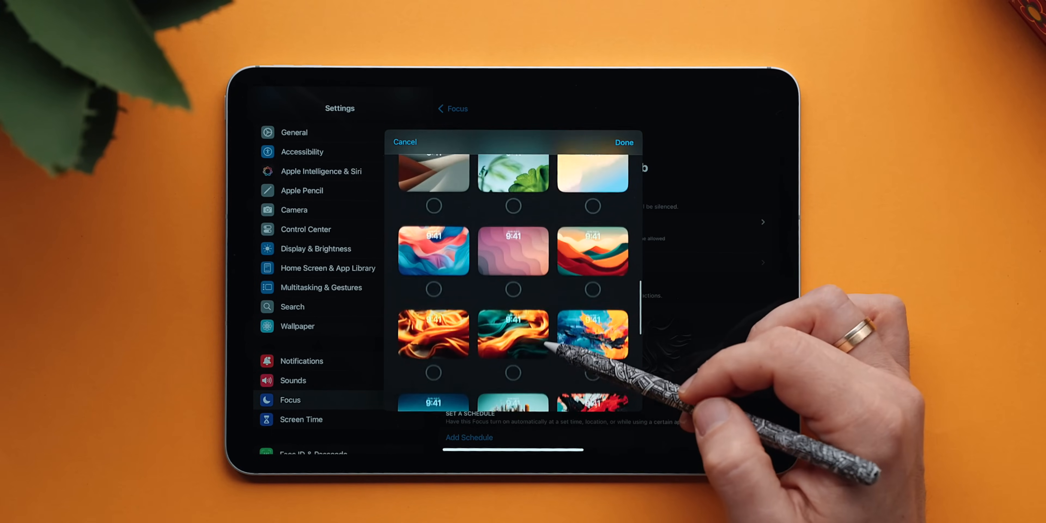
scroll("down", 3)
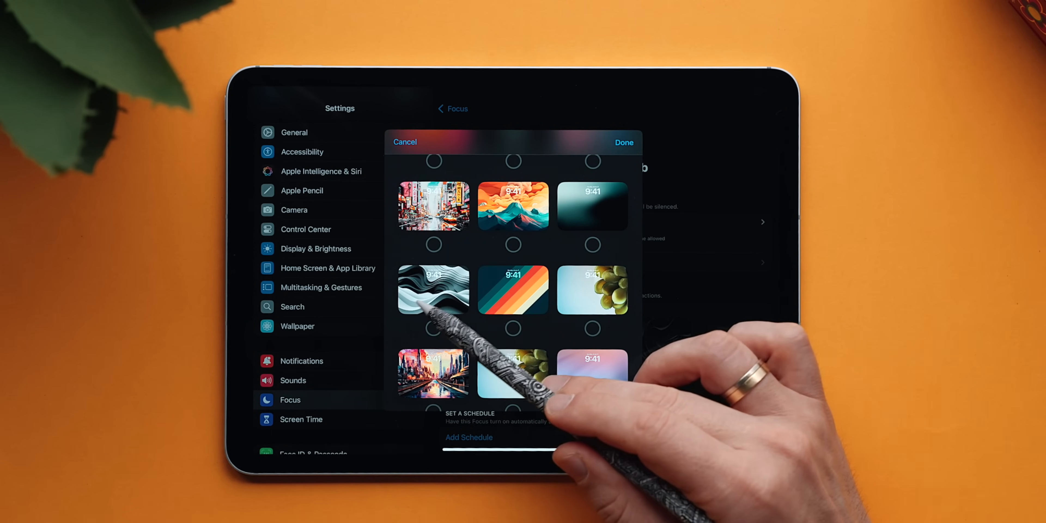
left_click(433, 290)
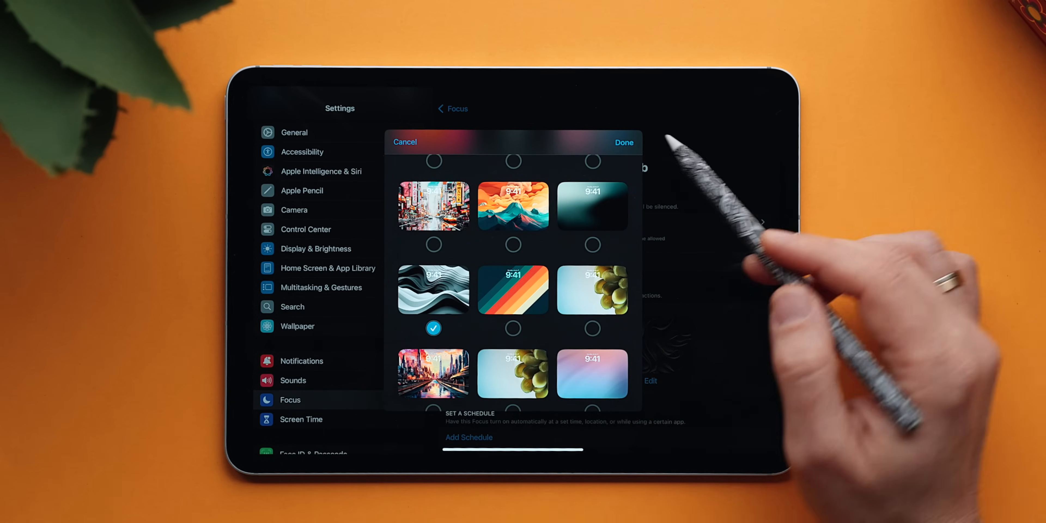
left_click(623, 143)
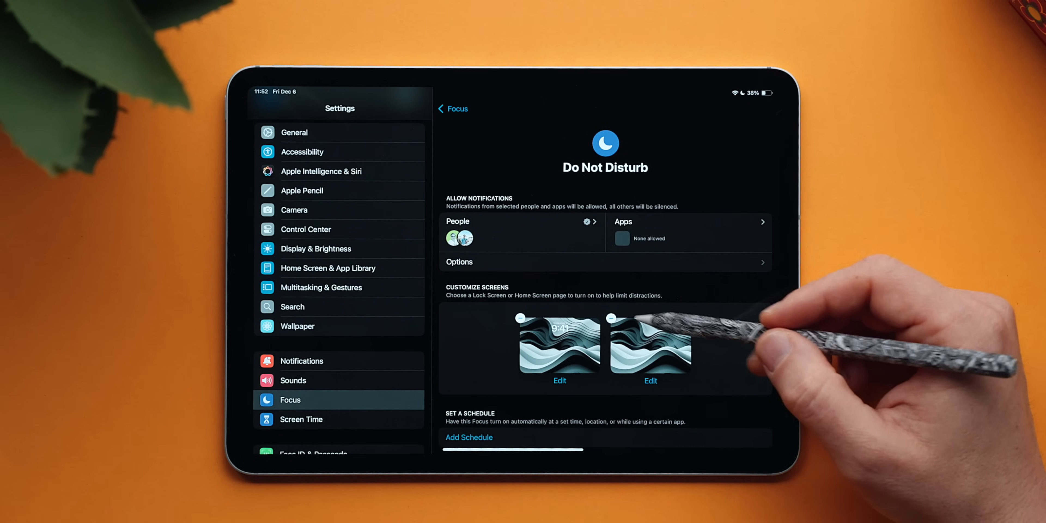
left_click(650, 381)
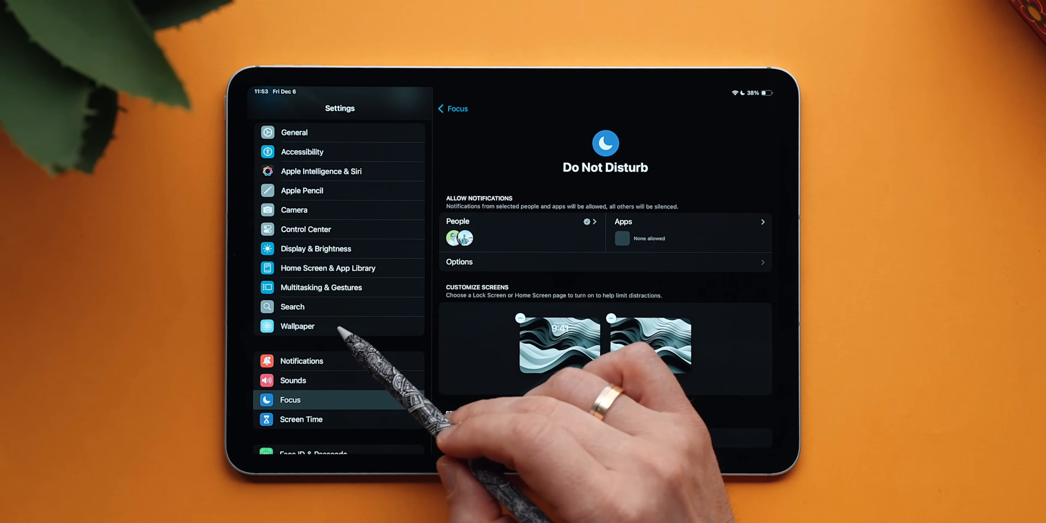
Step: Leave Settings and bring up the All Shortcuts library in the Shortcuts app
left_click(297, 326)
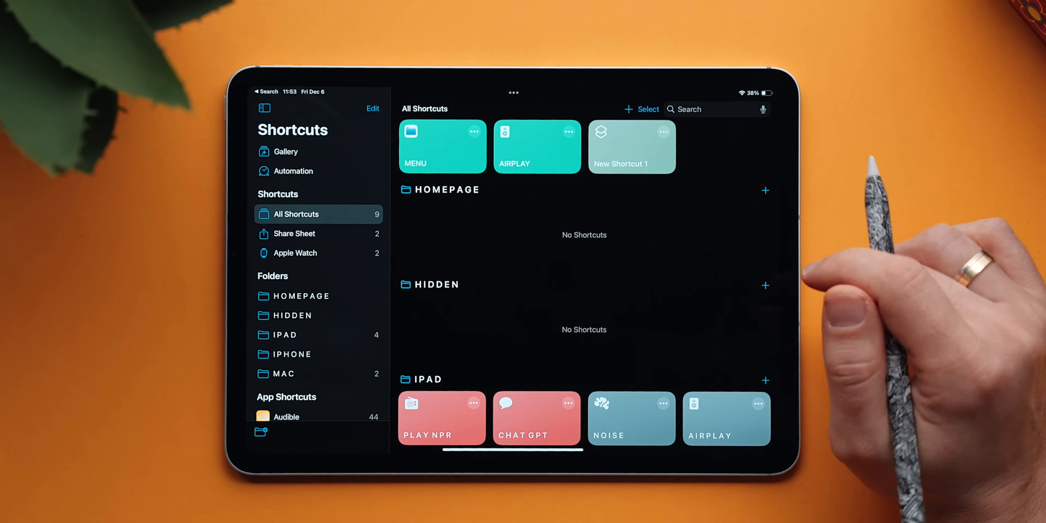
Step: Create a new shortcut with a Set Focus action turning Do Not Disturb on
left_click(631, 146)
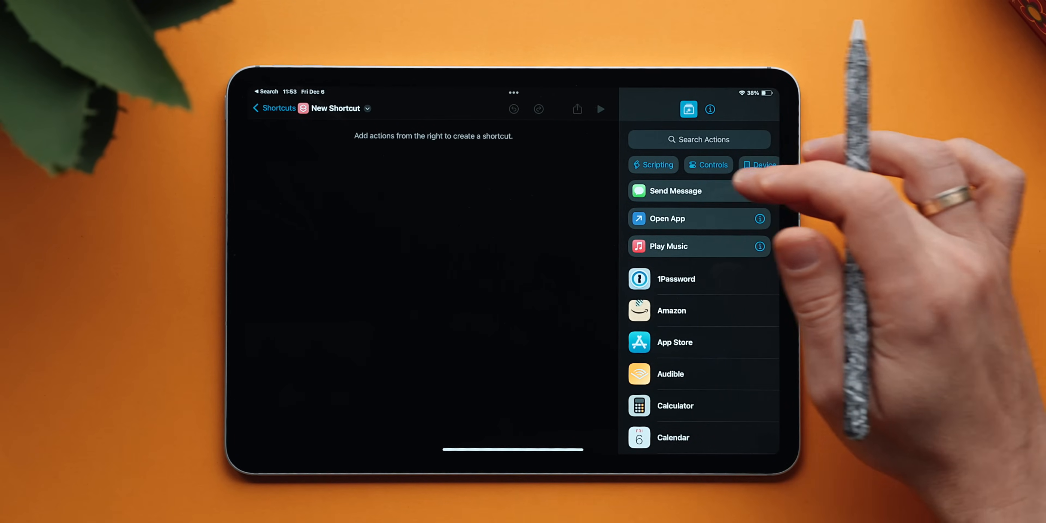
left_click(699, 139)
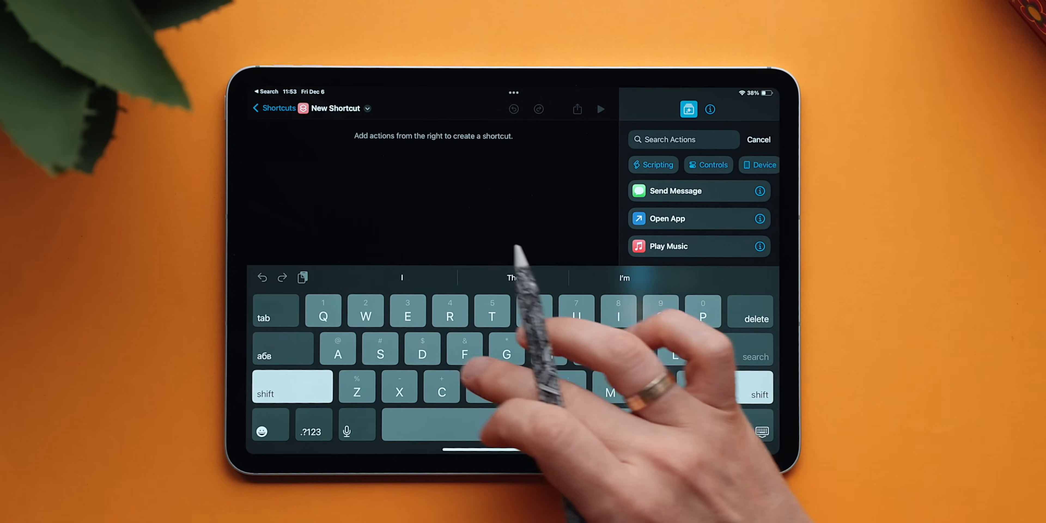
type("Focus")
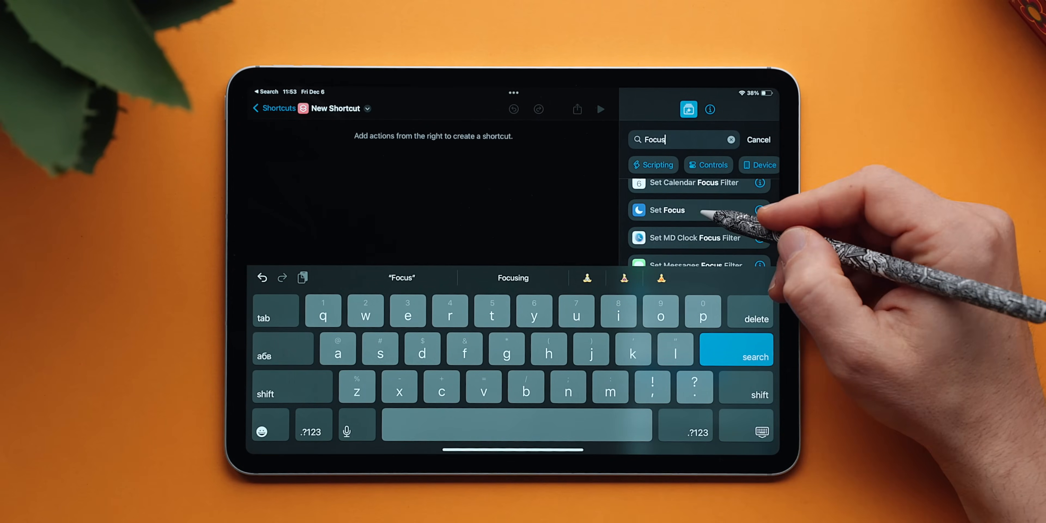
left_click(668, 210)
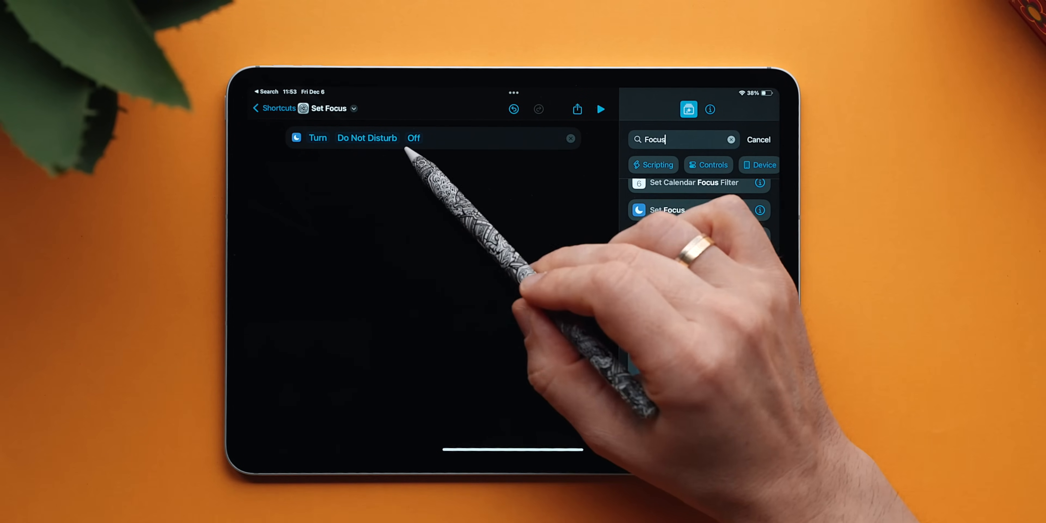
left_click(412, 138)
type("D")
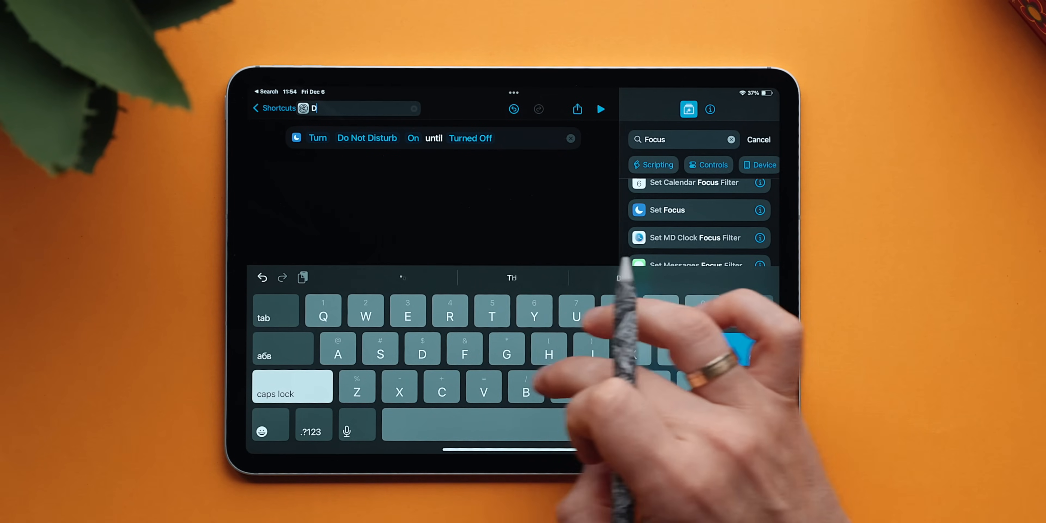
Step: Name the shortcut DND ON, then finish the matching DND OFF shortcut turning Do Not Disturb off
type("ND")
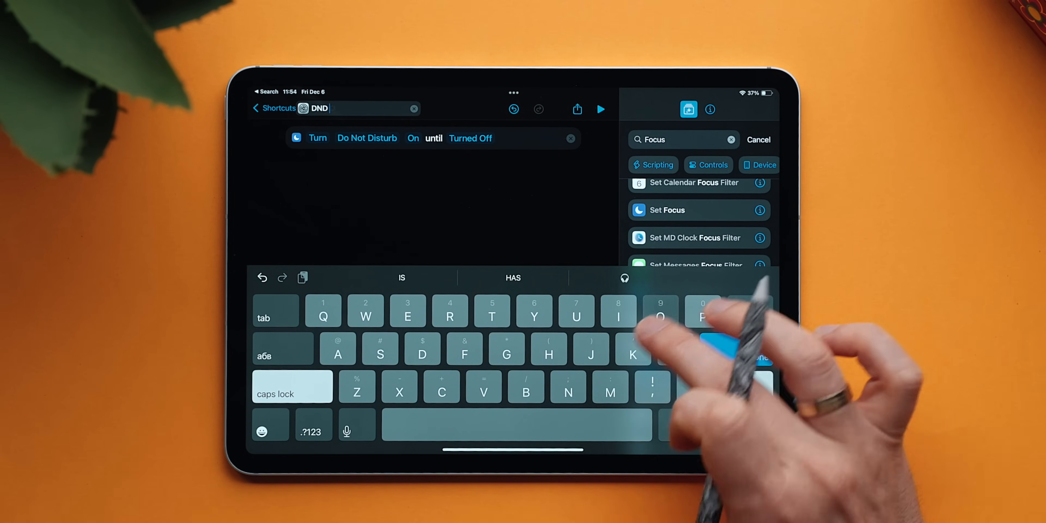
type("ON")
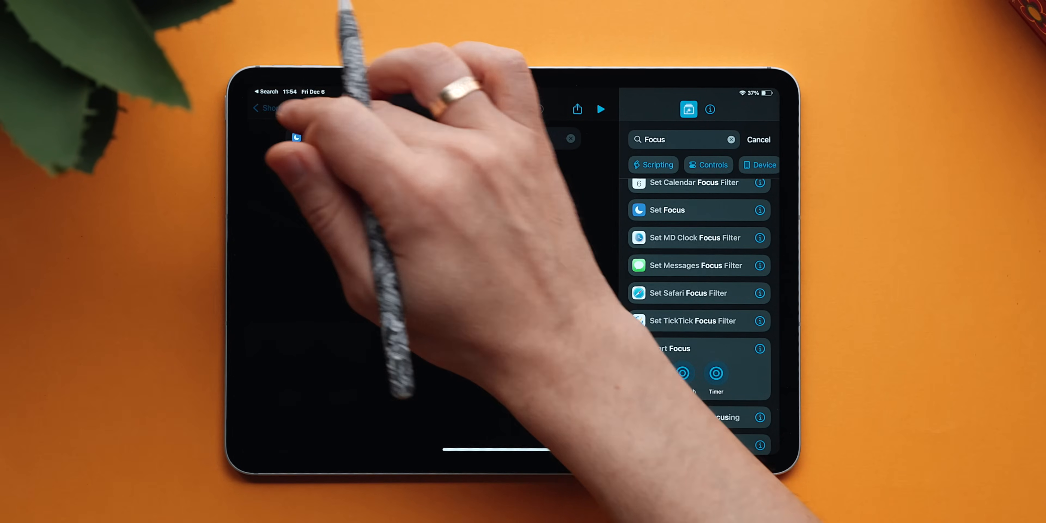
left_click(758, 139)
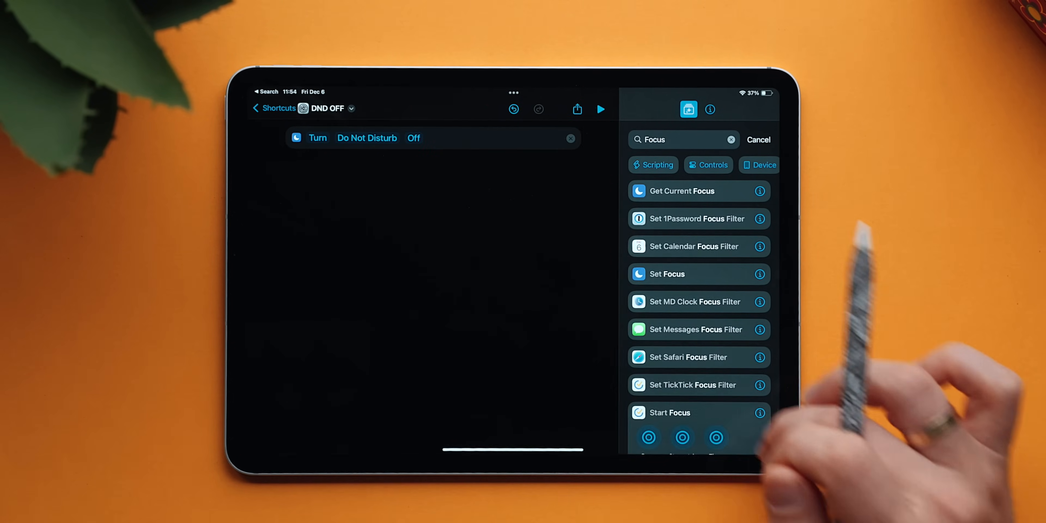
left_click(274, 108)
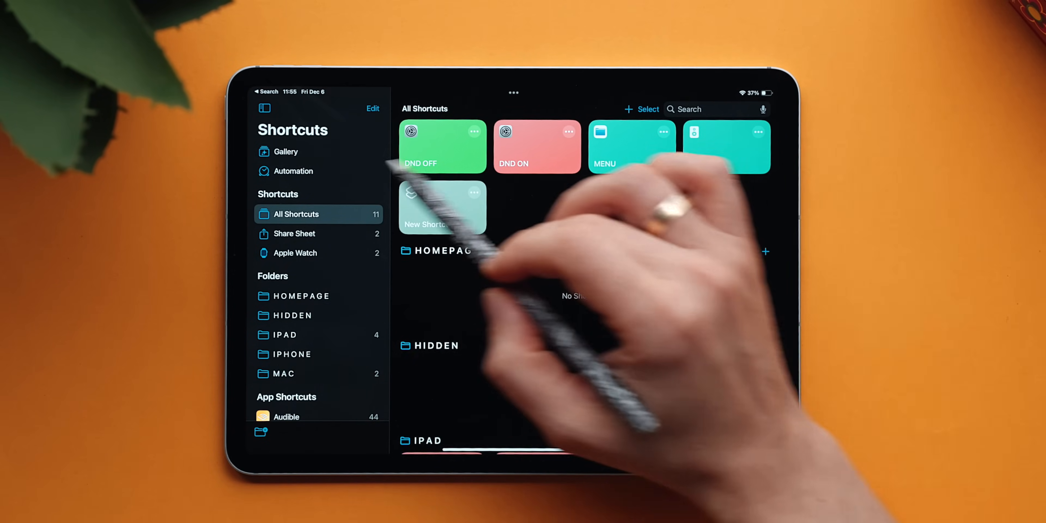
Step: Start a new personal automation triggered by the charger being connected
left_click(293, 170)
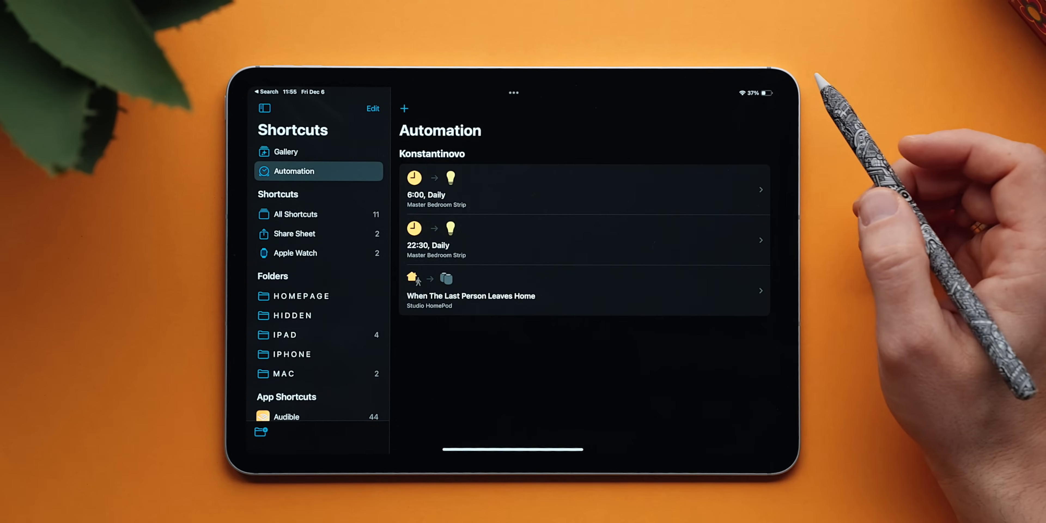
left_click(404, 108)
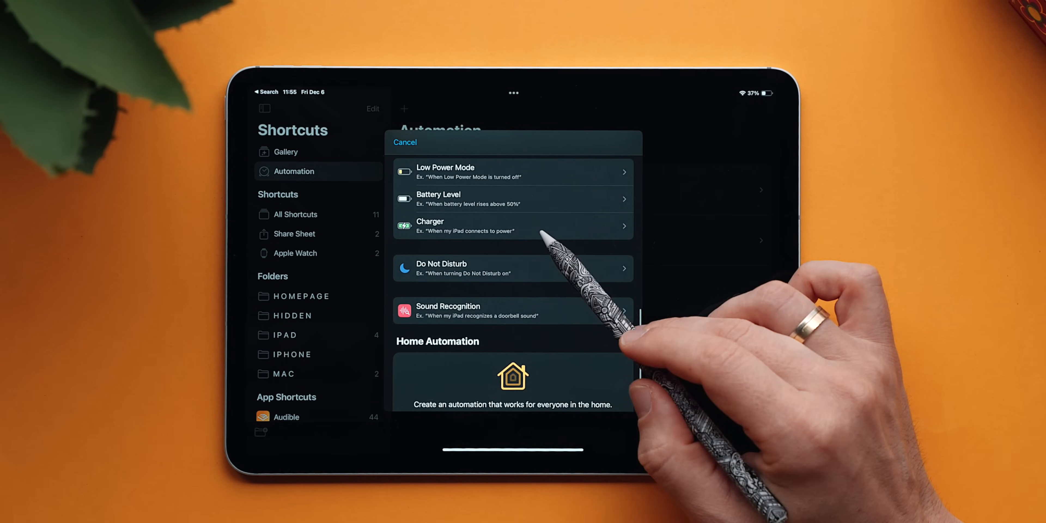
left_click(512, 226)
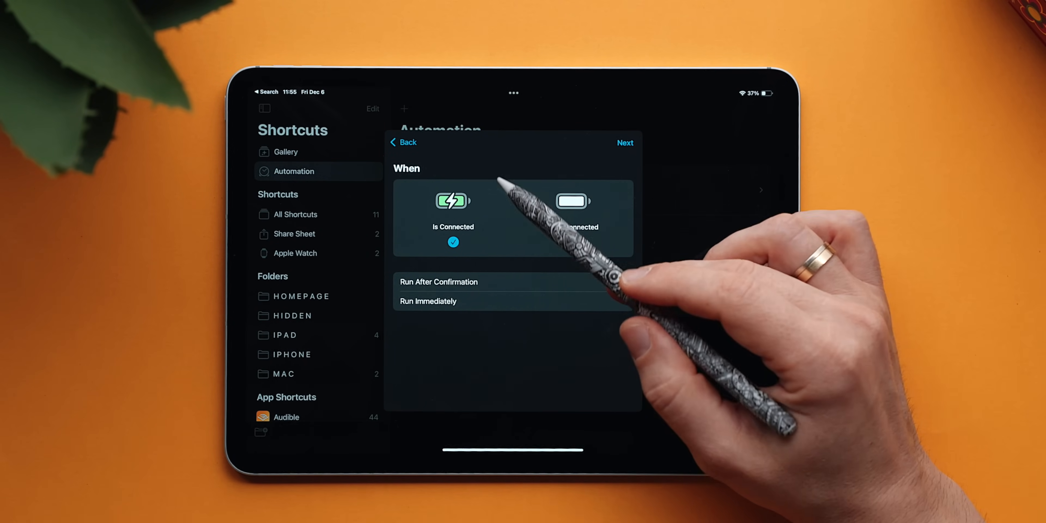
left_click(439, 282)
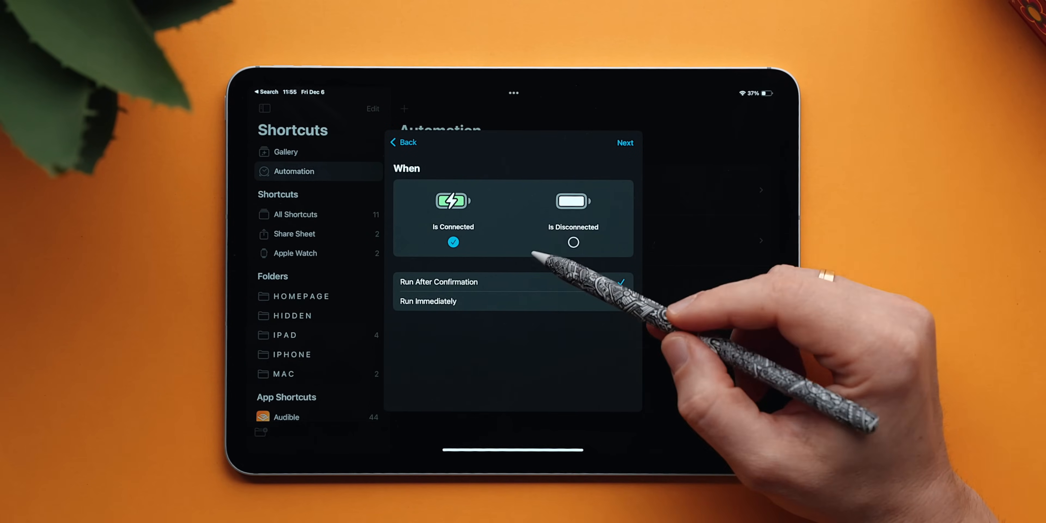
Step: Set it to run immediately without notifying and continue to choosing the DND ON action
left_click(428, 301)
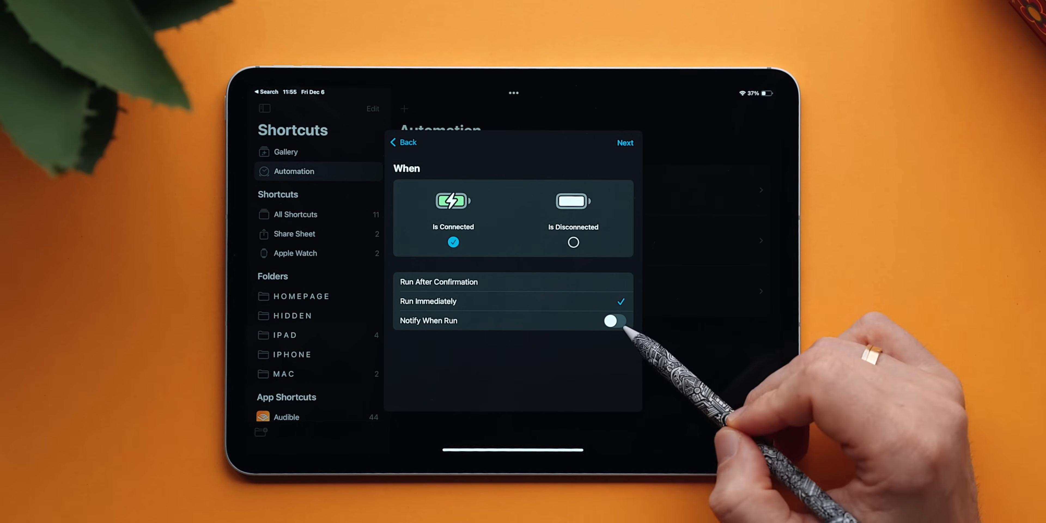
left_click(613, 321)
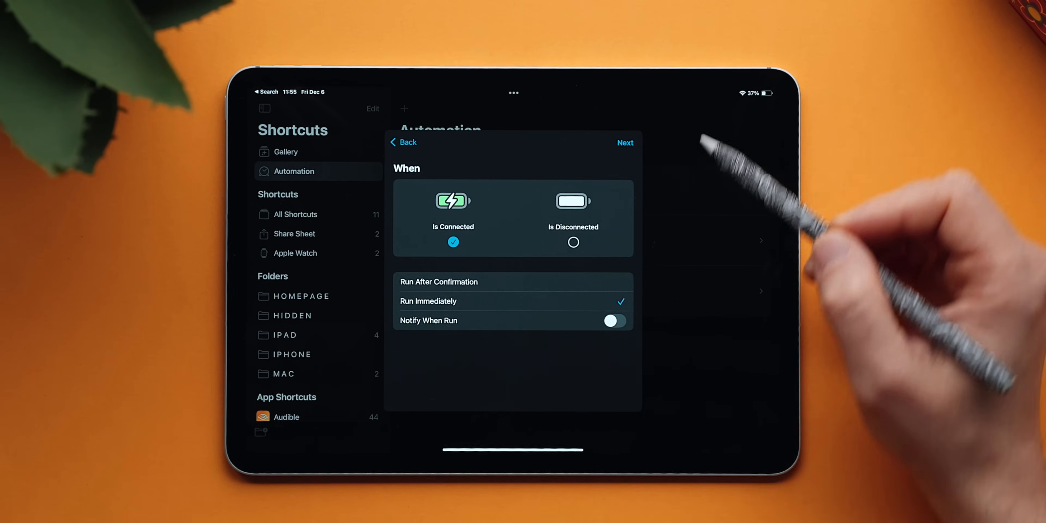
left_click(624, 143)
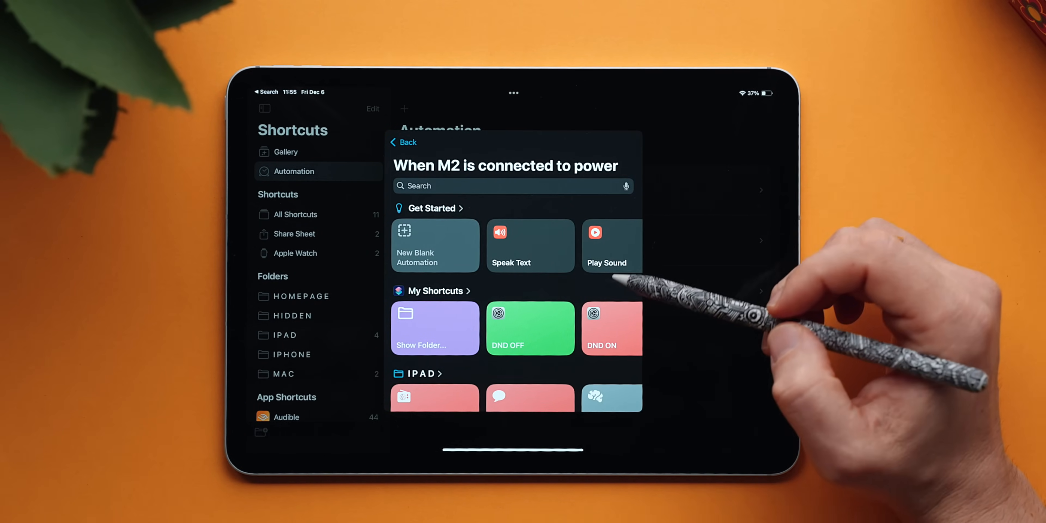
mouse_move(680, 346)
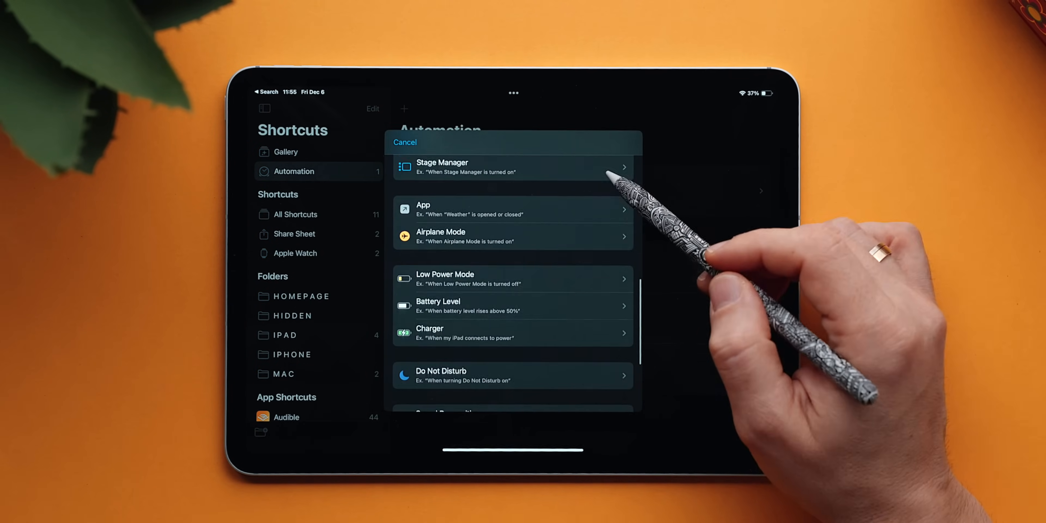
Step: Add a charger-disconnected automation that immediately runs DND OFF and save it
left_click(512, 333)
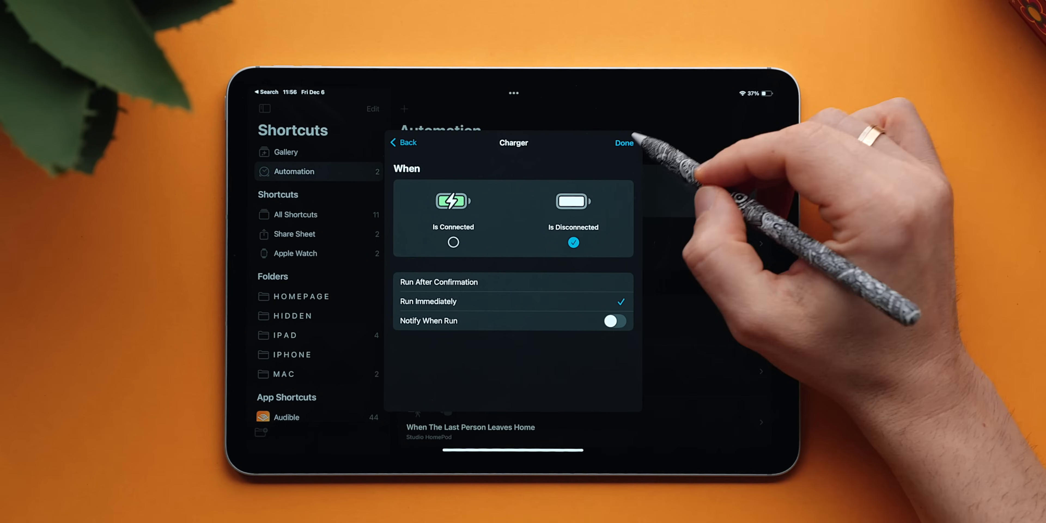
left_click(623, 142)
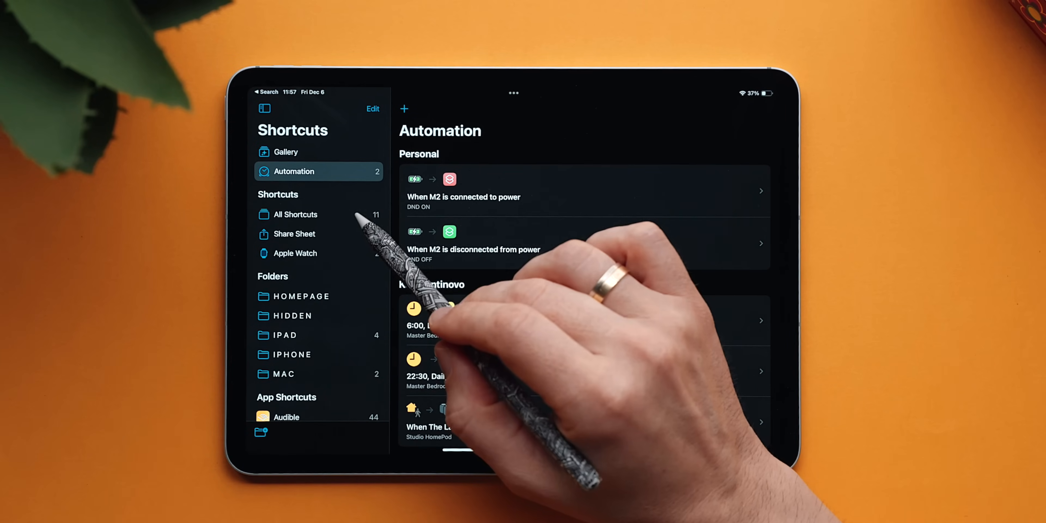
Step: Add a Set True Tone action to DND ON and set it to turn True Tone off
left_click(295, 214)
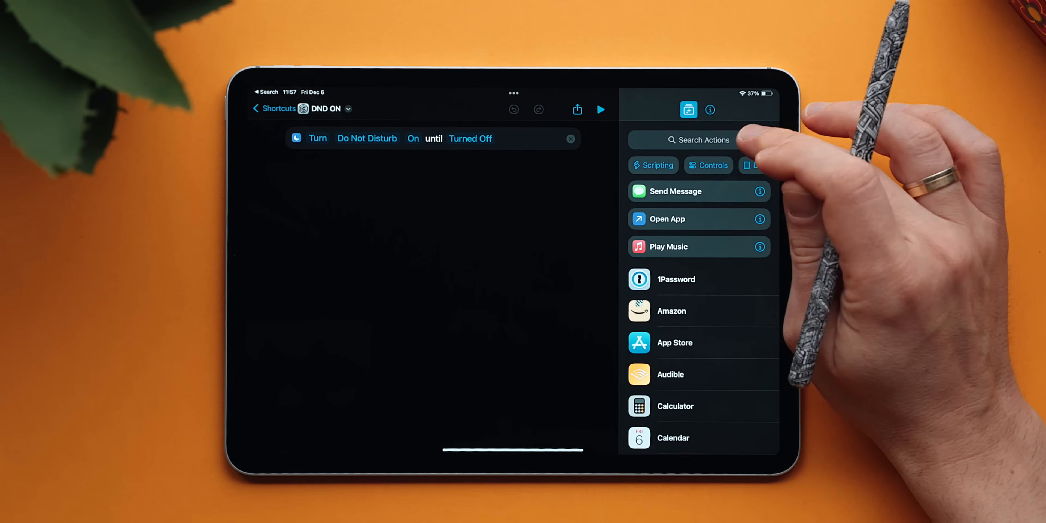
type("True")
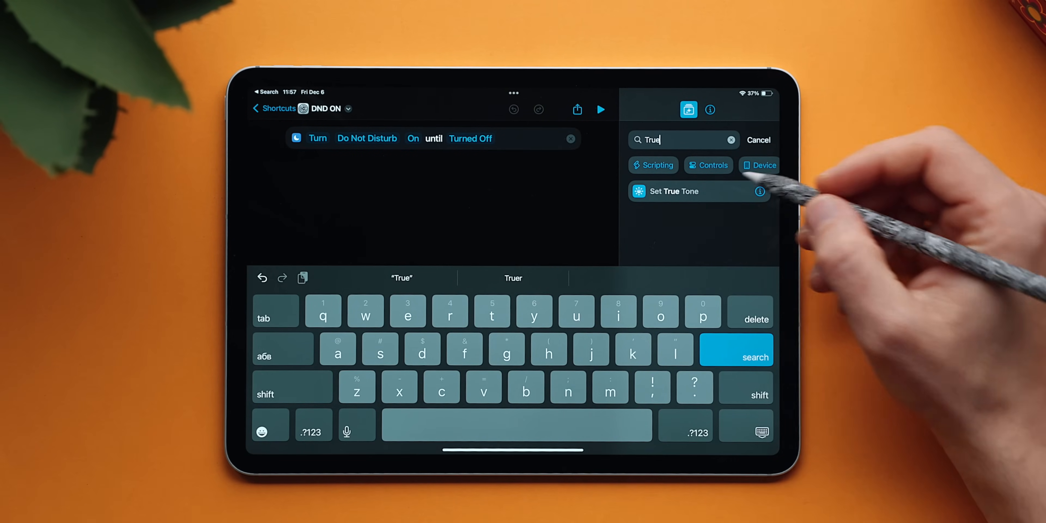
left_click(674, 191)
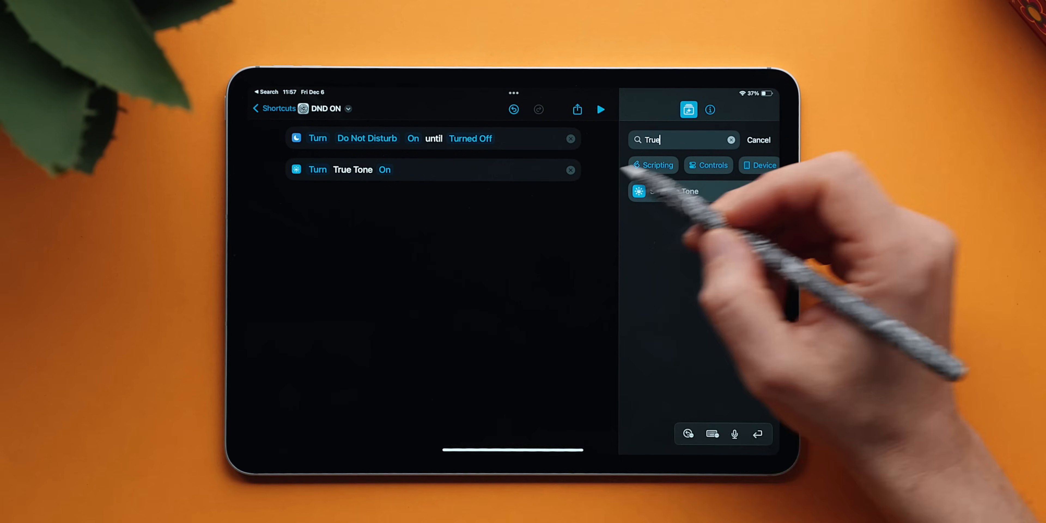
left_click(384, 169)
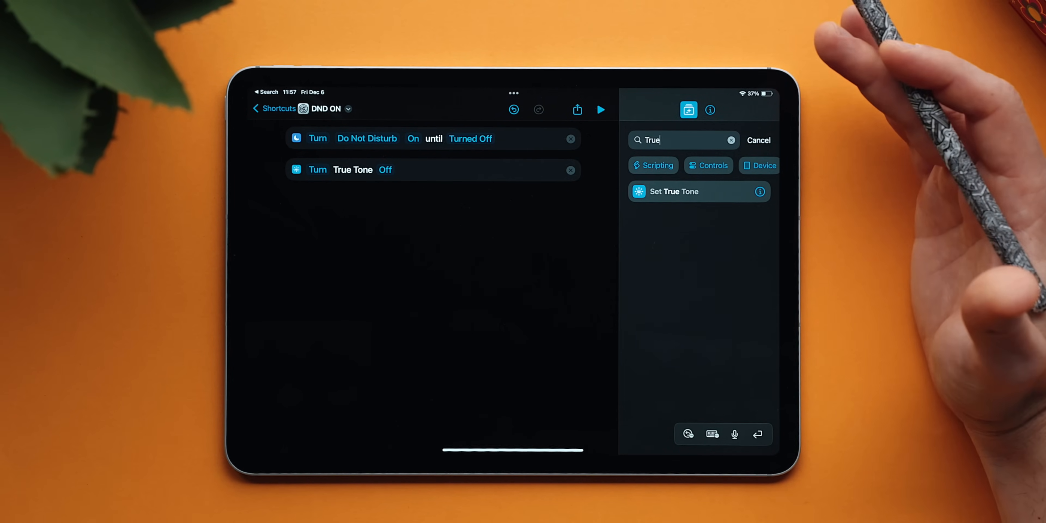
Step: Move to DND OFF and search for the True Tone action to turn it back on
left_click(275, 108)
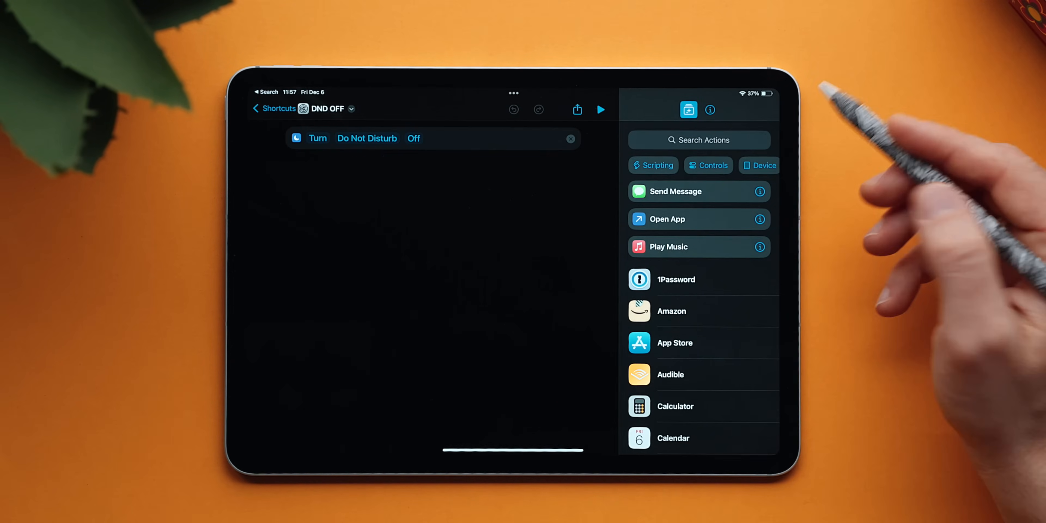
type("Tru")
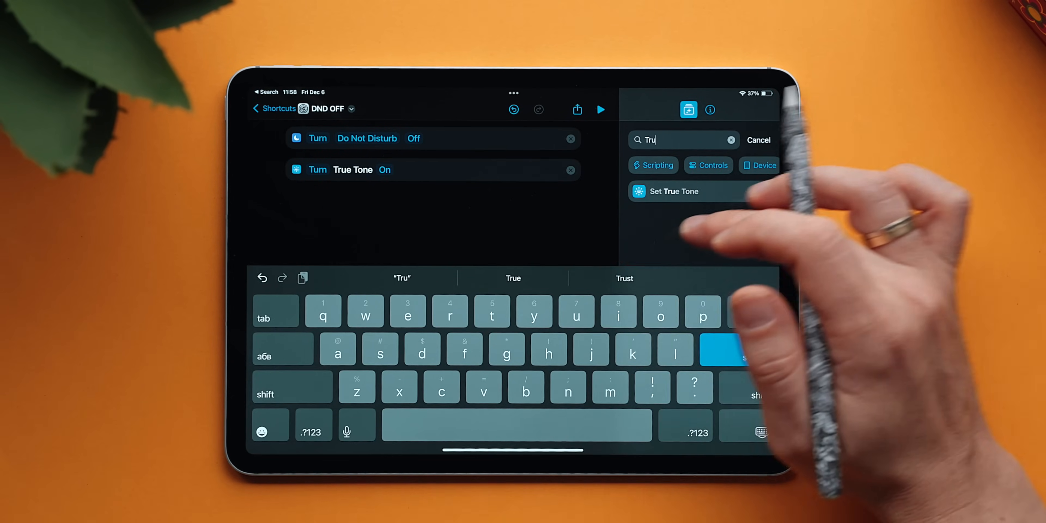